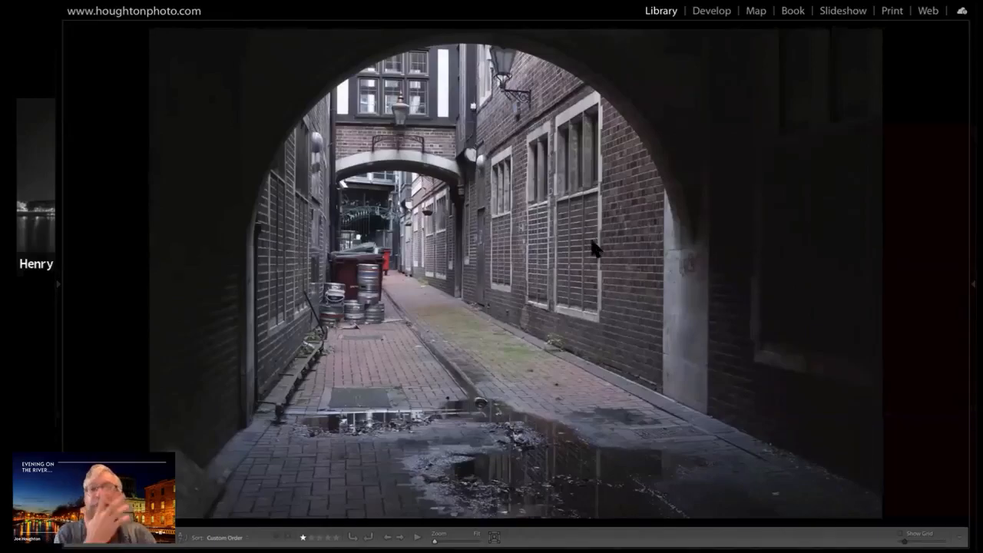
# Step: Switch to the Develop module with the Dublin archway photo loaded for editing
pyautogui.click(711, 11)
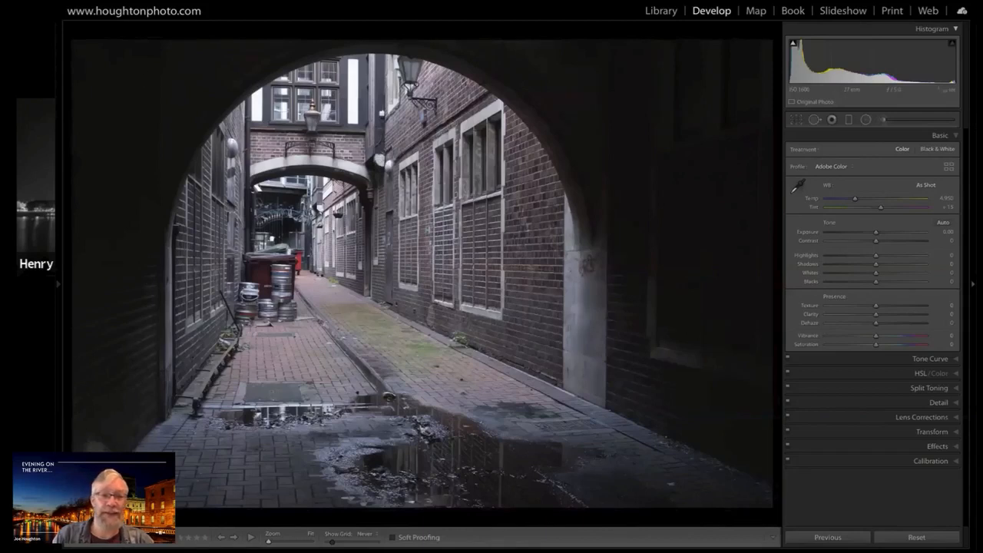
pyautogui.moveTo(321, 396)
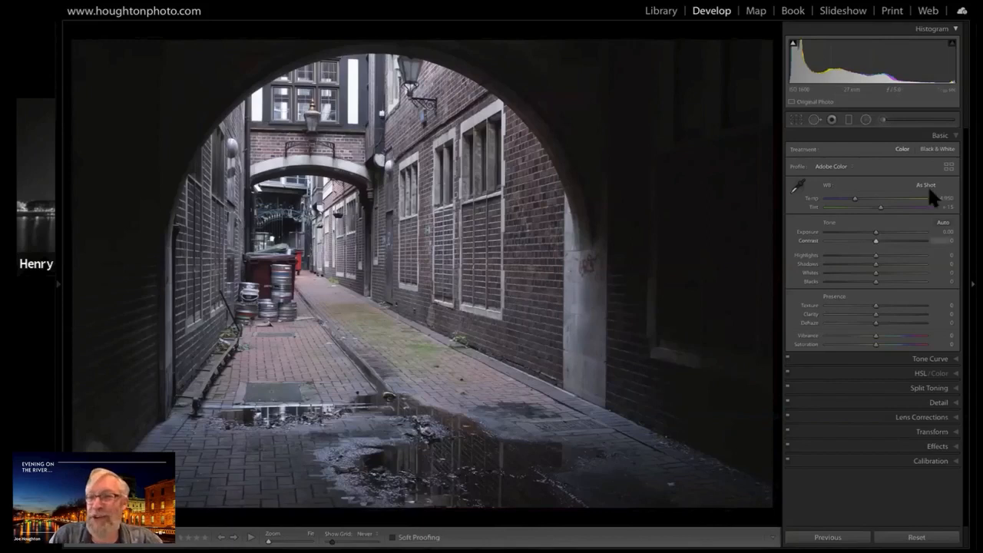
# Step: Apply the Black & White treatment, briefly flipping to Color to compare, and keep monochrome
pyautogui.click(937, 148)
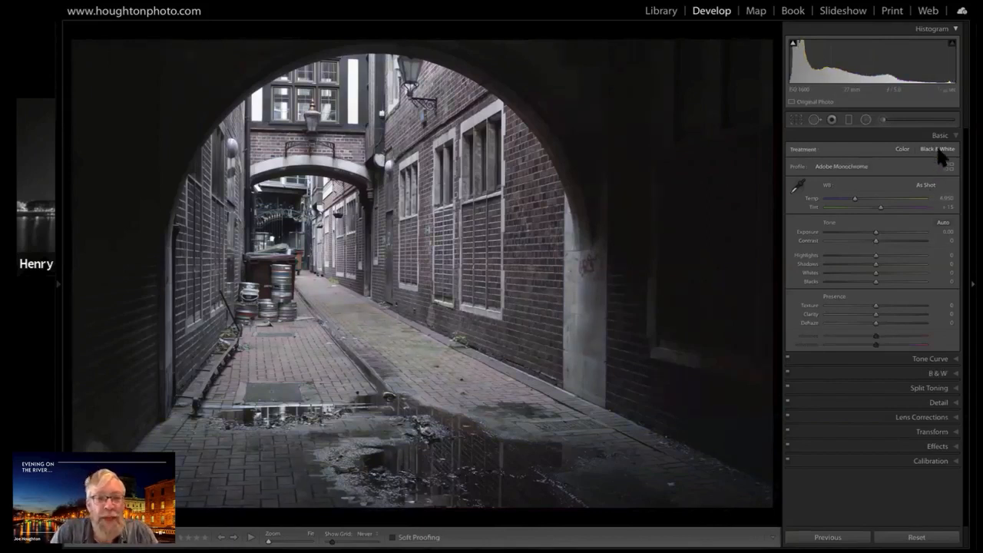
pyautogui.click(937, 148)
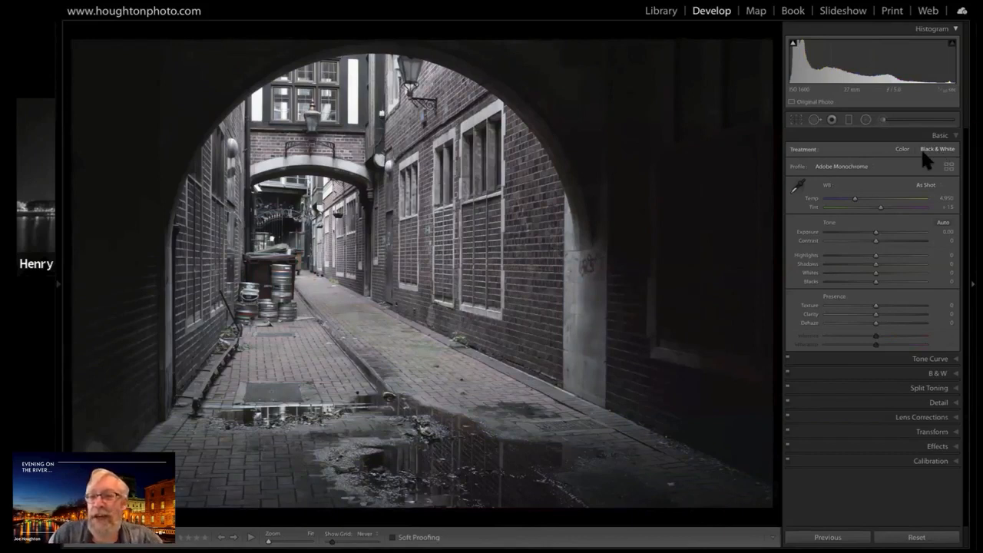
pyautogui.click(901, 147)
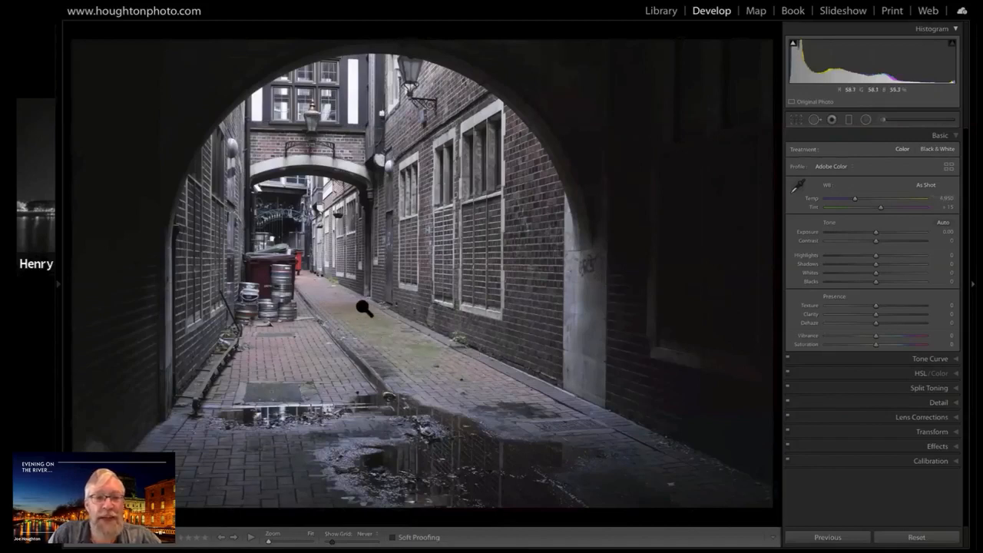
pyautogui.moveTo(457, 267)
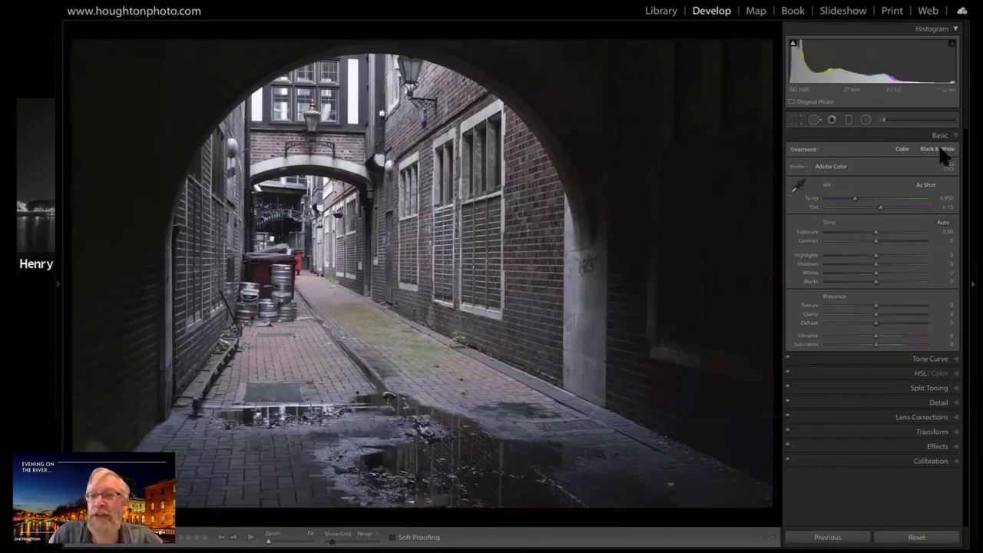
pyautogui.click(935, 148)
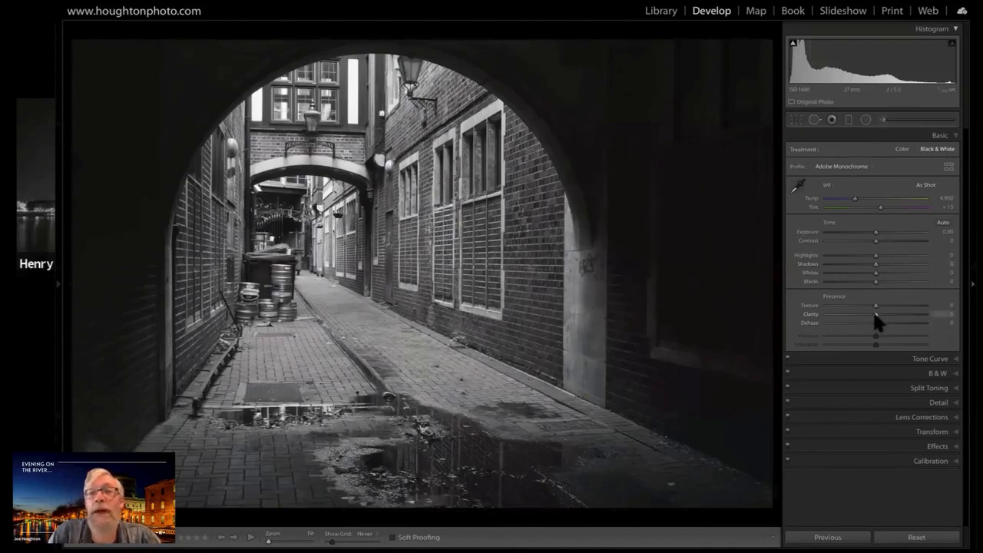
# Step: Settle Clarity at a strong positive value after testing higher and lower settings
pyautogui.moveTo(875, 314); pyautogui.dragTo(897, 313)
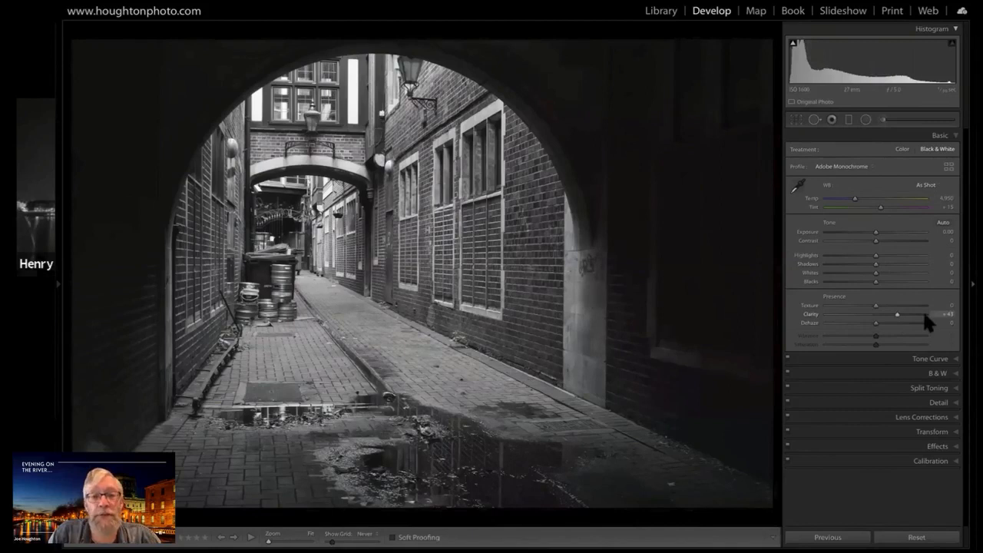
pyautogui.moveTo(897, 313); pyautogui.dragTo(869, 314)
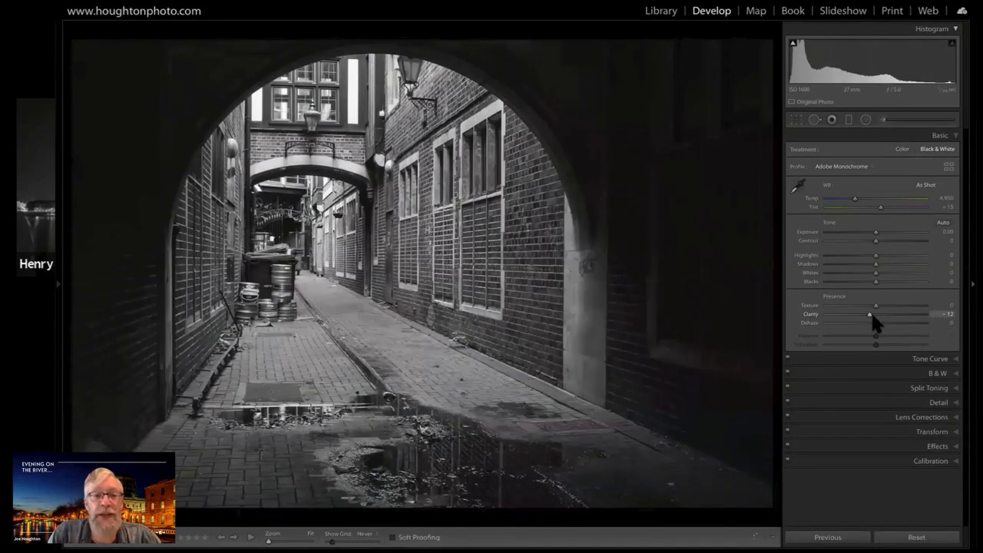
pyautogui.moveTo(869, 314); pyautogui.dragTo(921, 313)
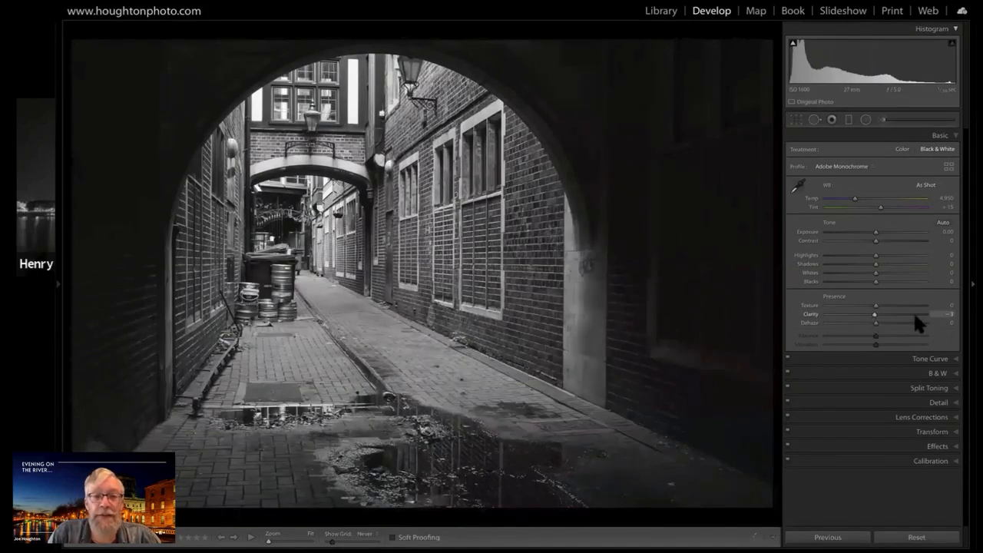
pyautogui.moveTo(872, 313); pyautogui.dragTo(925, 313)
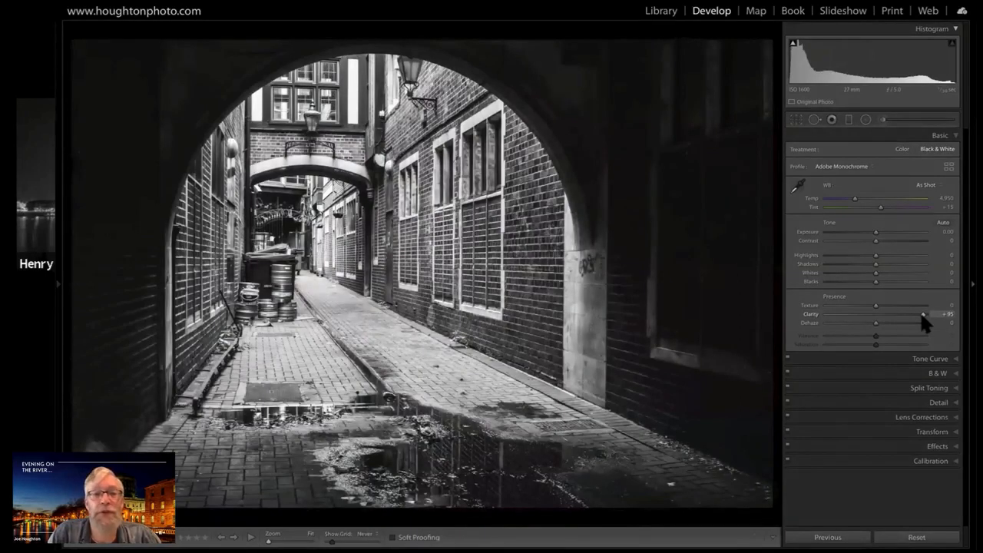
pyautogui.moveTo(924, 313); pyautogui.dragTo(912, 314)
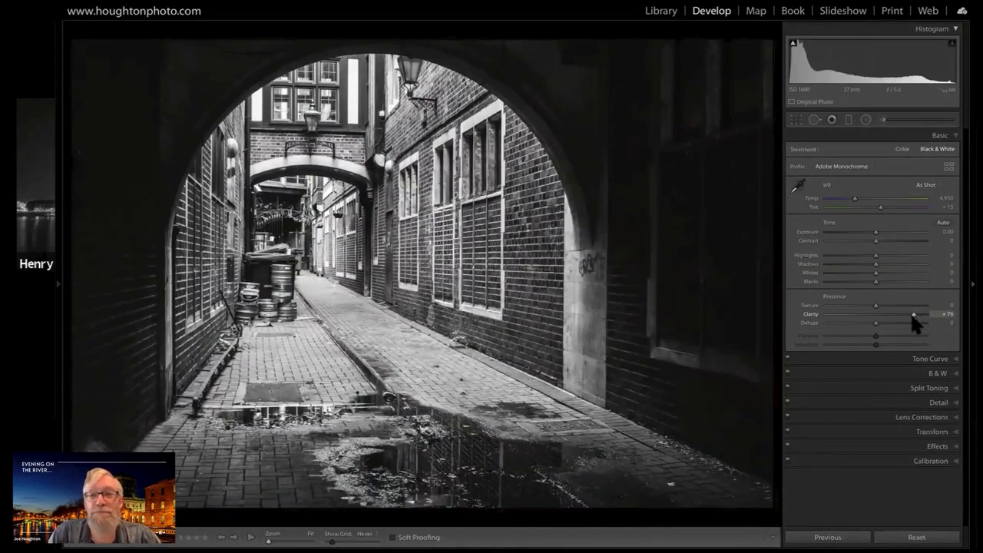
pyautogui.moveTo(913, 315); pyautogui.dragTo(876, 315)
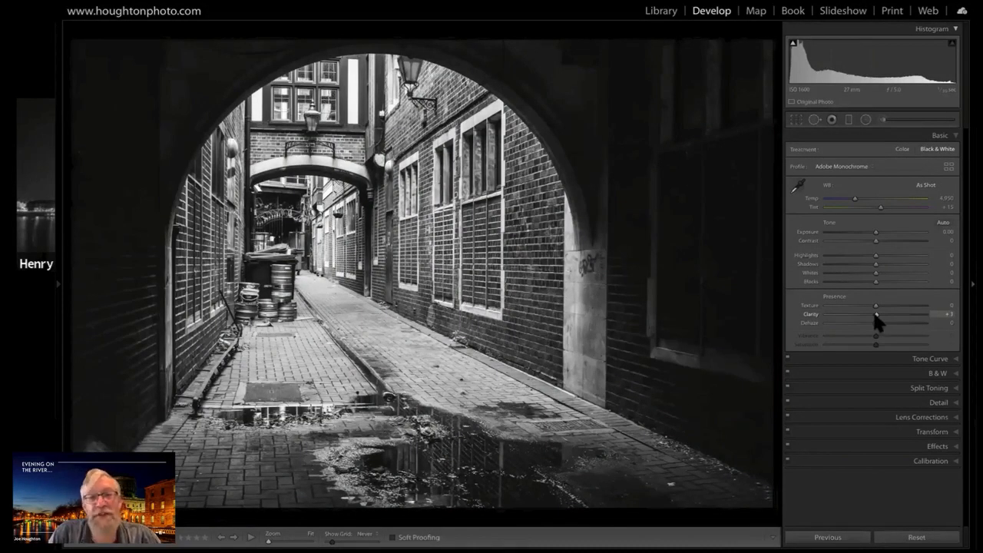
pyautogui.moveTo(875, 313); pyautogui.dragTo(919, 313)
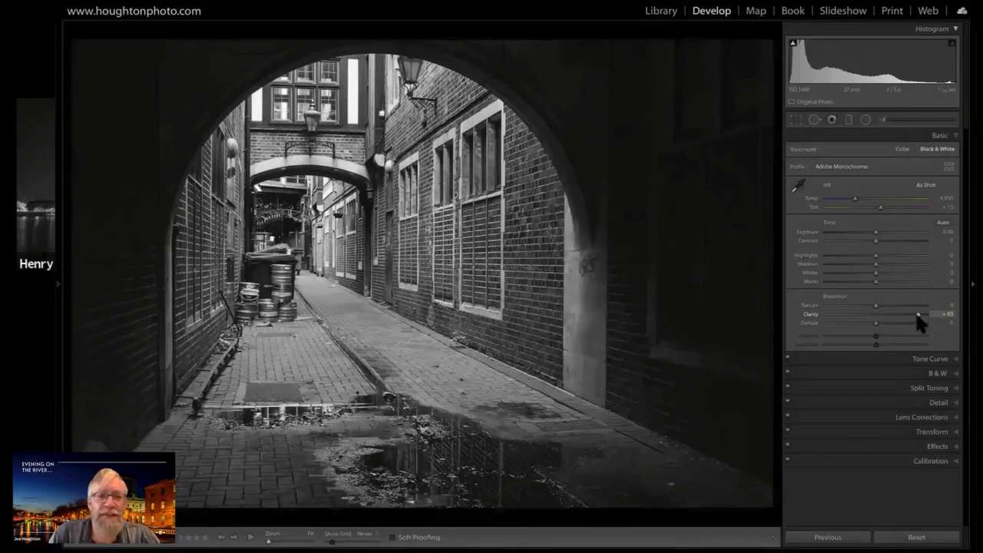
pyautogui.moveTo(915, 315); pyautogui.dragTo(919, 314)
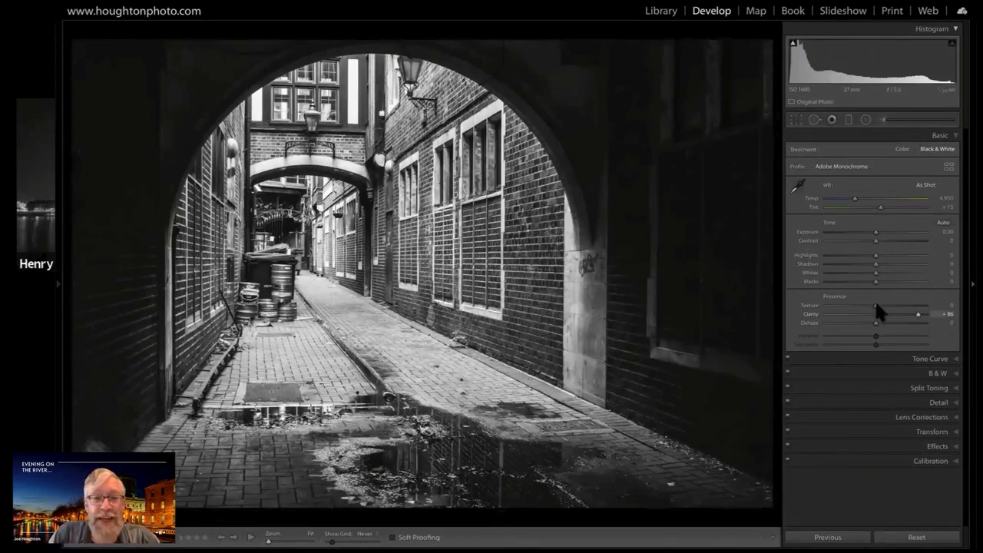
pyautogui.moveTo(874, 304); pyautogui.dragTo(909, 304)
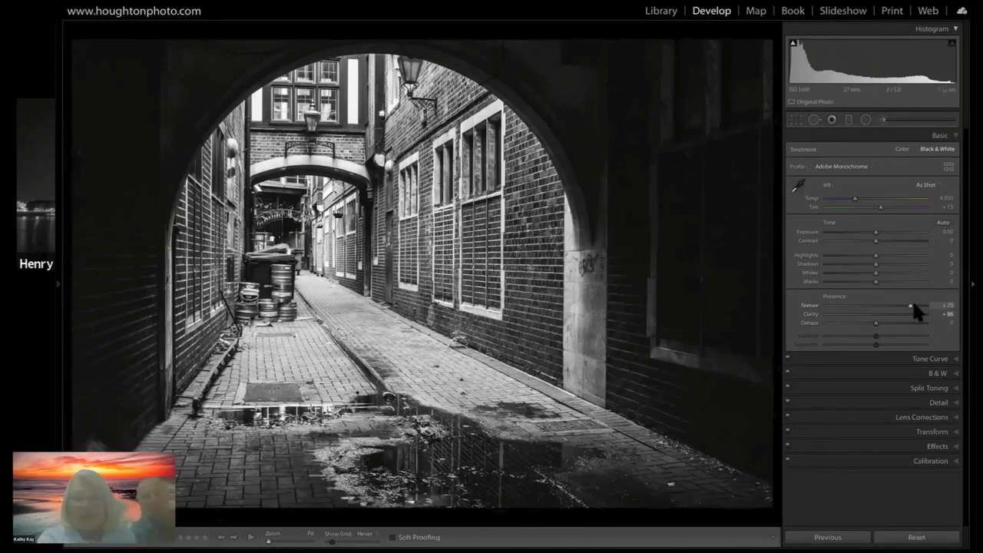
# Step: Raise Texture to add fine surface detail to the brickwork and cobbles
pyautogui.moveTo(910, 304); pyautogui.dragTo(875, 304)
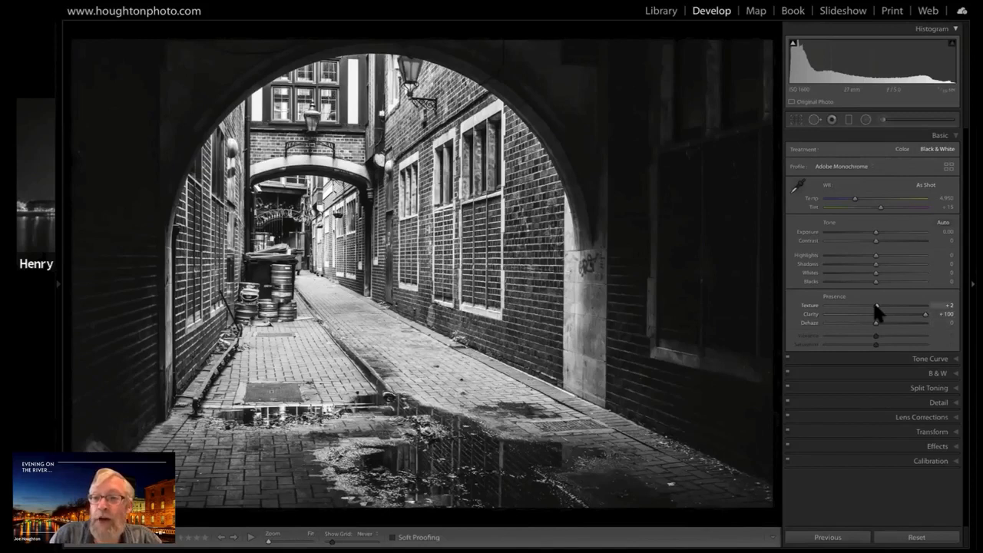
# Step: Push Texture up toward +100 for a much grittier brick and cobble surface
pyautogui.moveTo(879, 313); pyautogui.dragTo(903, 306)
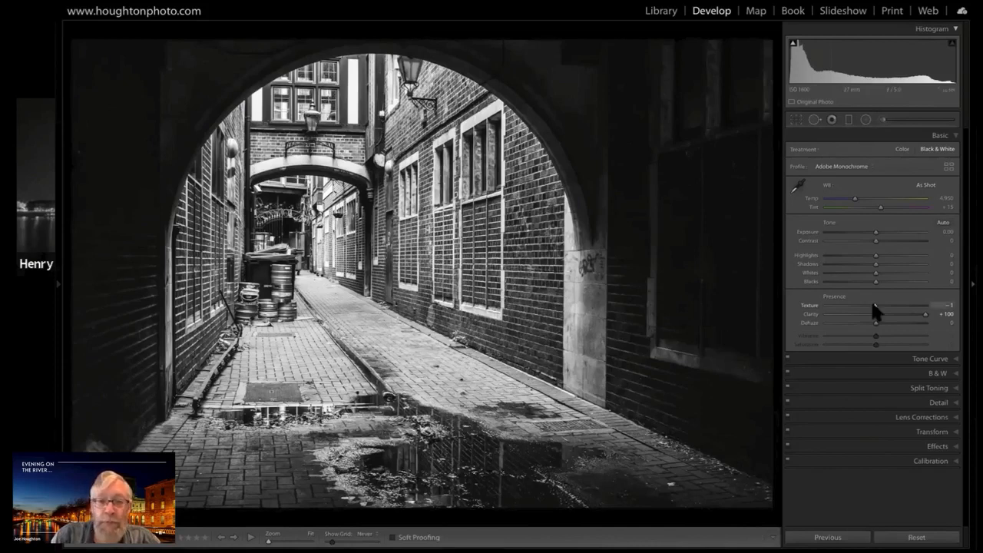
pyautogui.moveTo(879, 314); pyautogui.dragTo(924, 313)
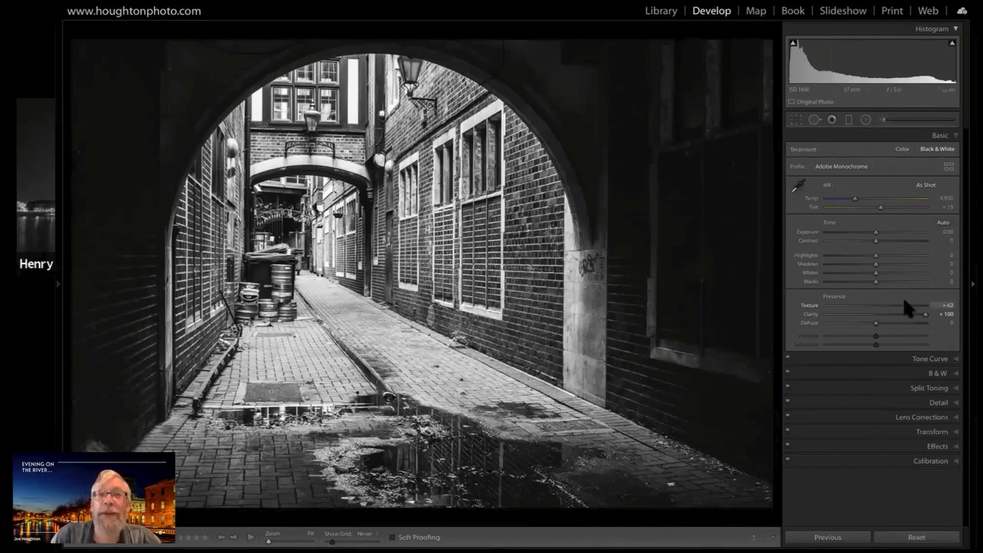
pyautogui.moveTo(879, 311)
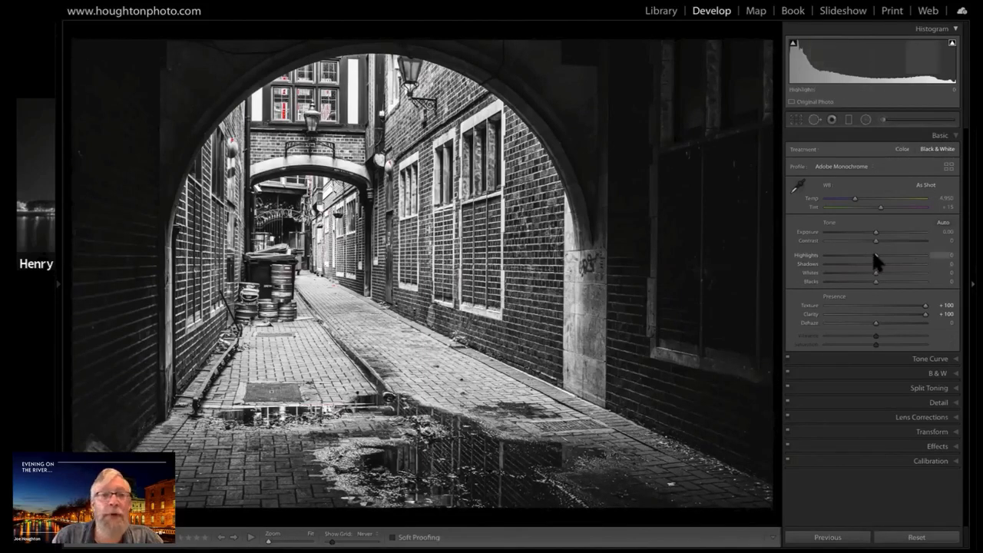
# Step: Move Highlights to a high positive value, lifting the bright walls and cobbles beyond the arch
pyautogui.moveTo(875, 255); pyautogui.dragTo(860, 255)
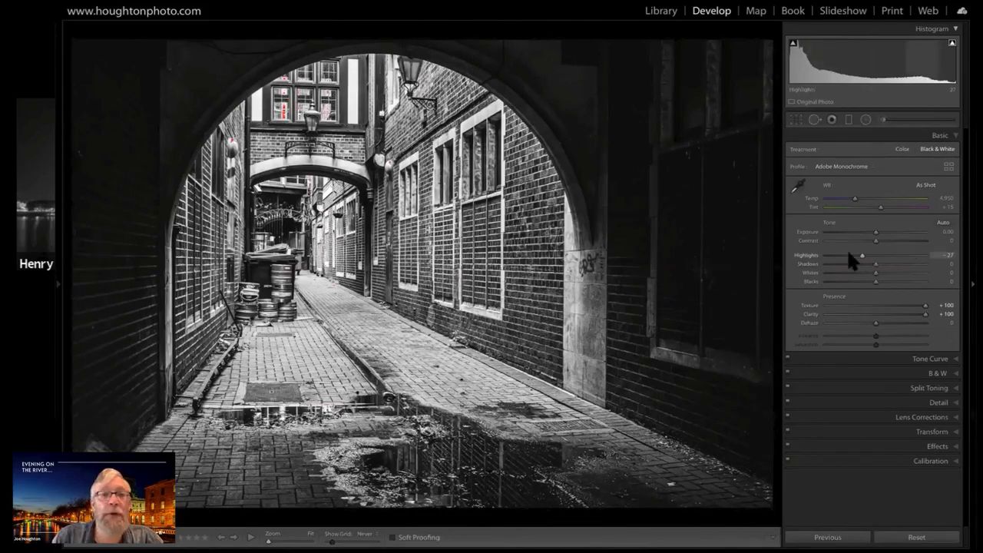
pyautogui.moveTo(861, 255); pyautogui.dragTo(851, 255)
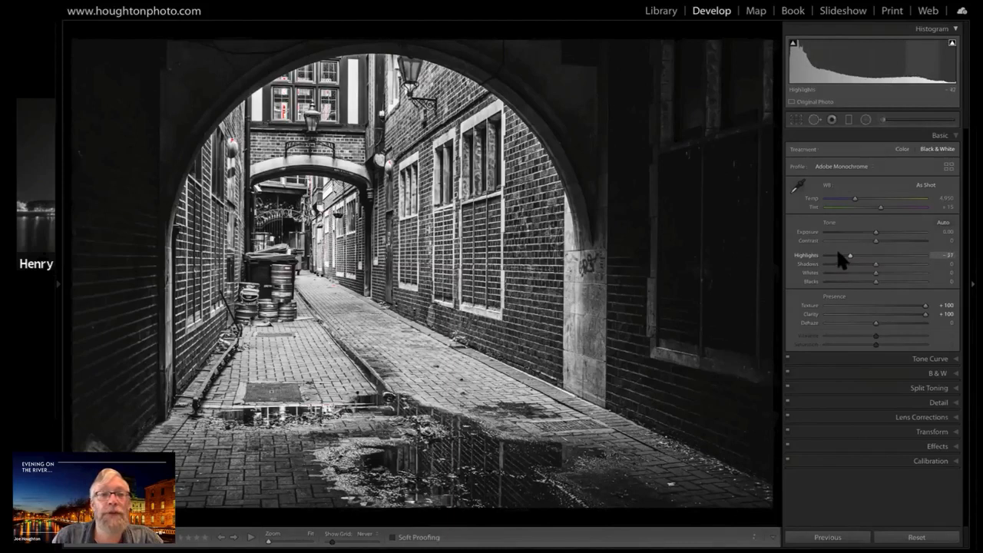
pyautogui.moveTo(851, 254); pyautogui.dragTo(836, 255)
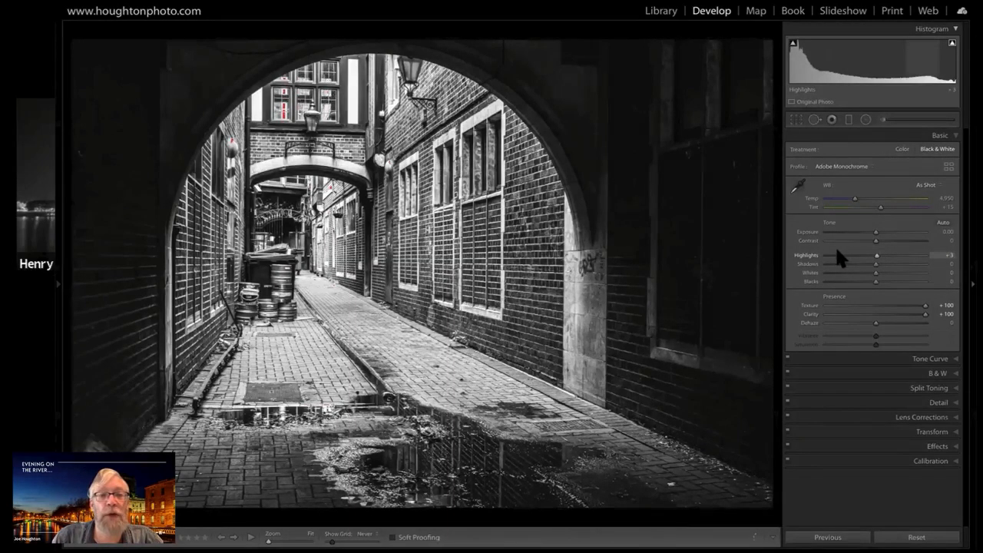
pyautogui.moveTo(877, 255); pyautogui.dragTo(837, 255)
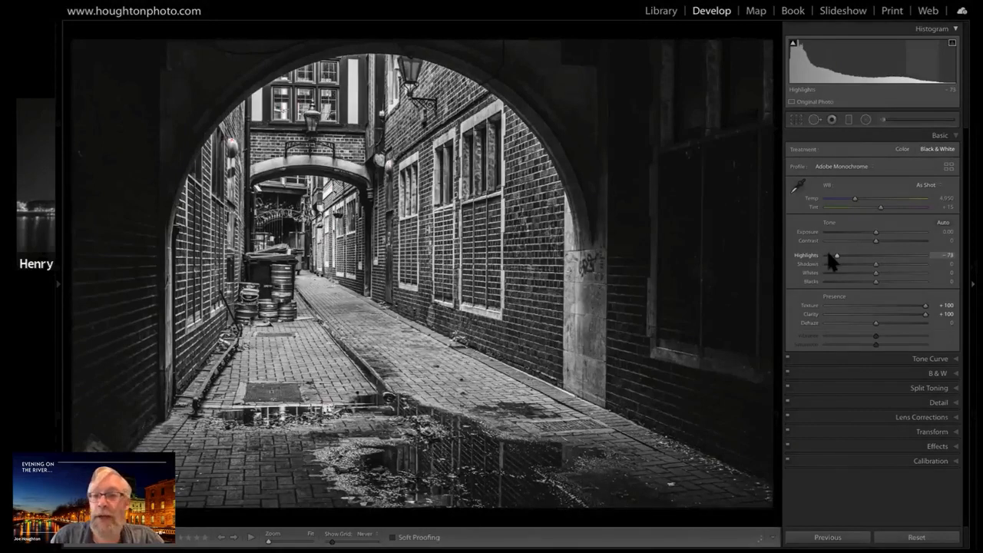
pyautogui.moveTo(837, 255); pyautogui.dragTo(829, 255)
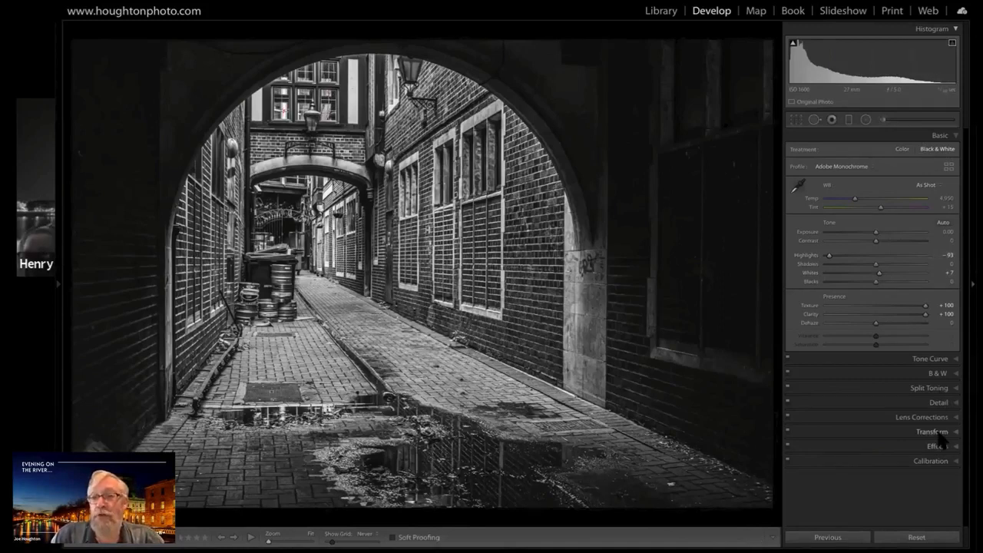
# Step: Straighten the tilted photo with the Transform panel's automatic Upright correction
pyautogui.click(931, 223)
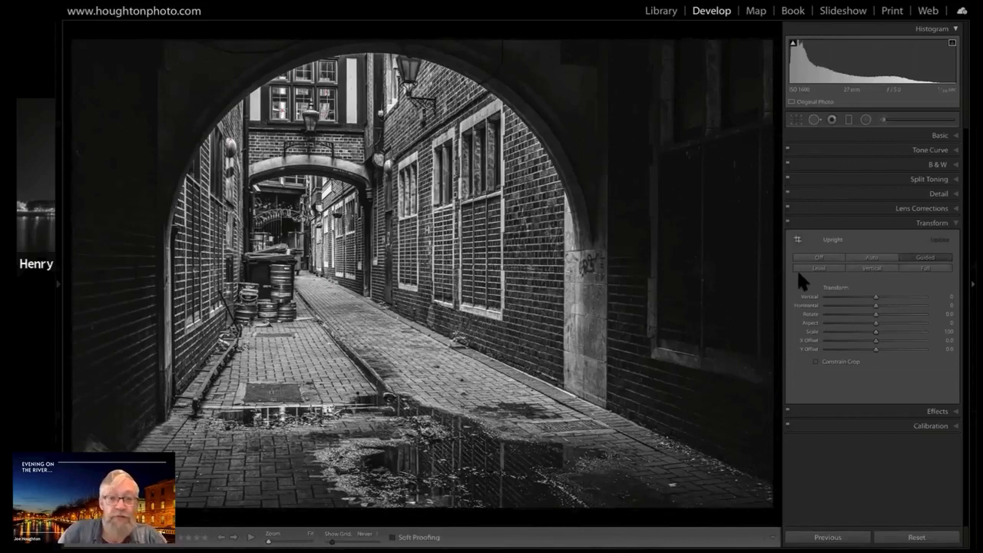
pyautogui.click(795, 120)
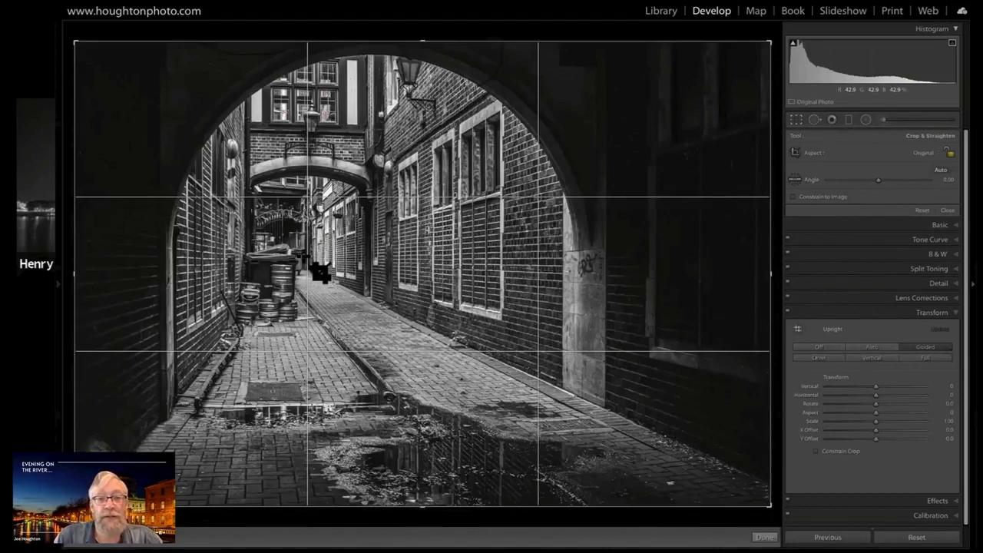
pyautogui.moveTo(131, 433)
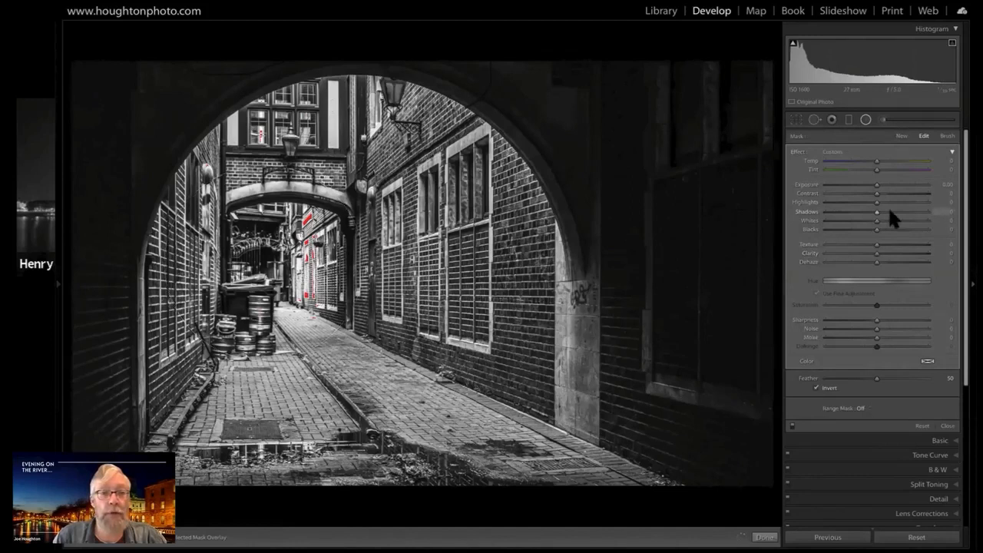
# Step: Raise the mask's Shadows to a higher positive value, brightening the far-alley brickwork
pyautogui.moveTo(852, 212); pyautogui.dragTo(891, 212)
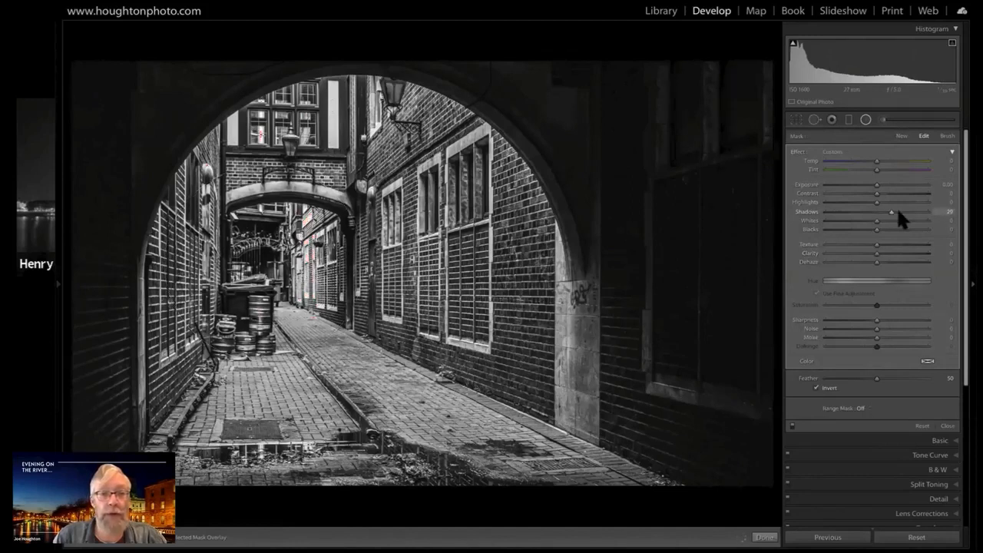
pyautogui.moveTo(891, 212); pyautogui.dragTo(900, 212)
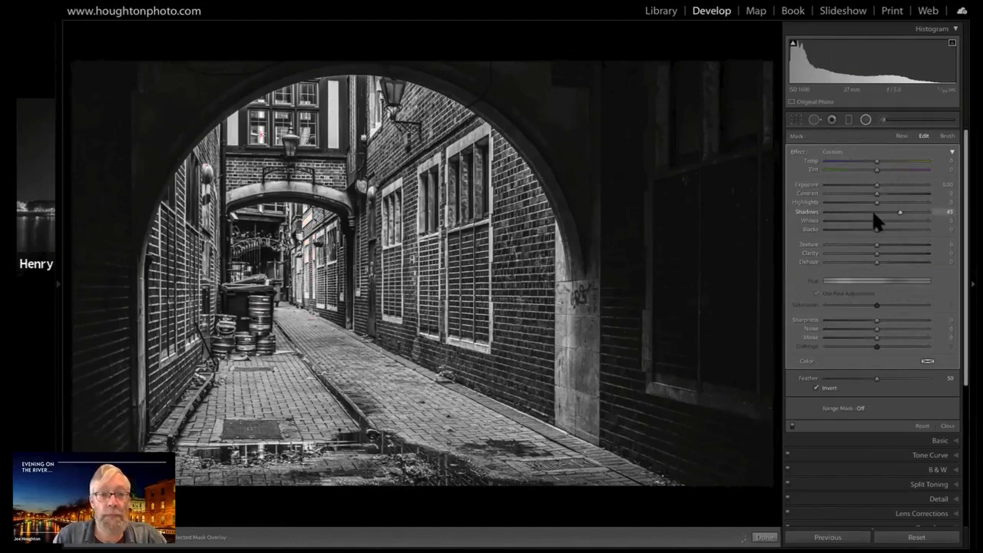
pyautogui.moveTo(900, 212); pyautogui.dragTo(897, 212)
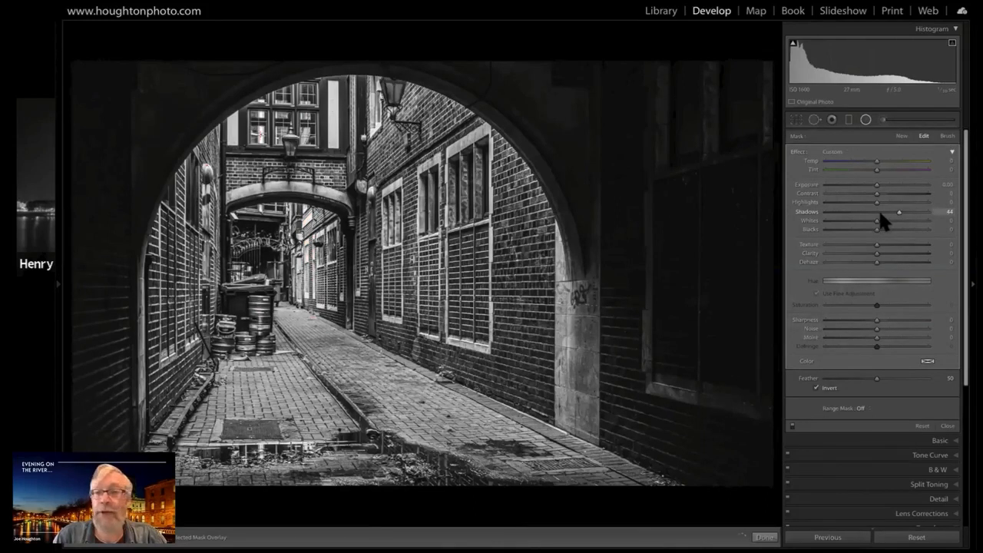
pyautogui.moveTo(898, 212); pyautogui.dragTo(882, 212)
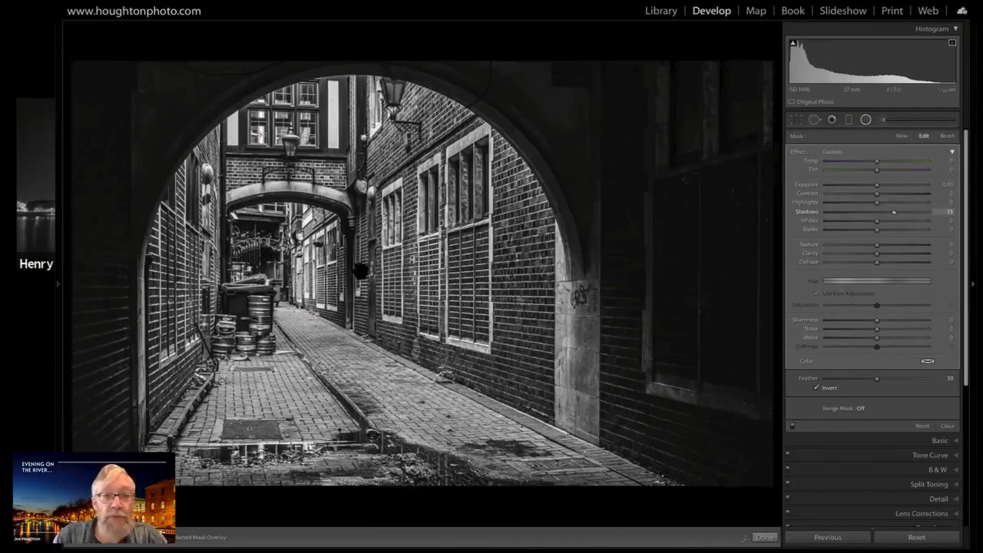
pyautogui.moveTo(894, 212); pyautogui.dragTo(906, 212)
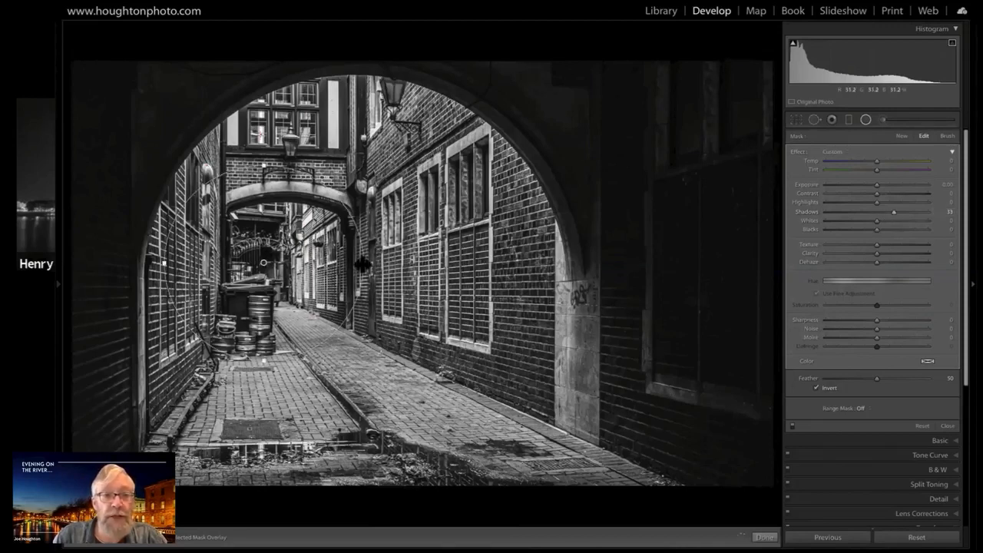